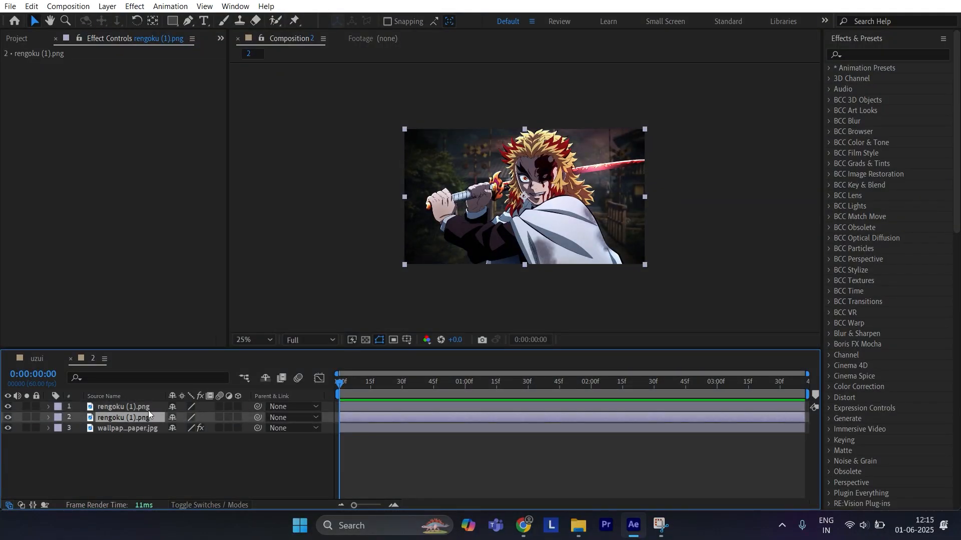
# Step: Search the Effects & Presets panel for "tu" to find Turbulent Displace
pyautogui.write('turbulent')
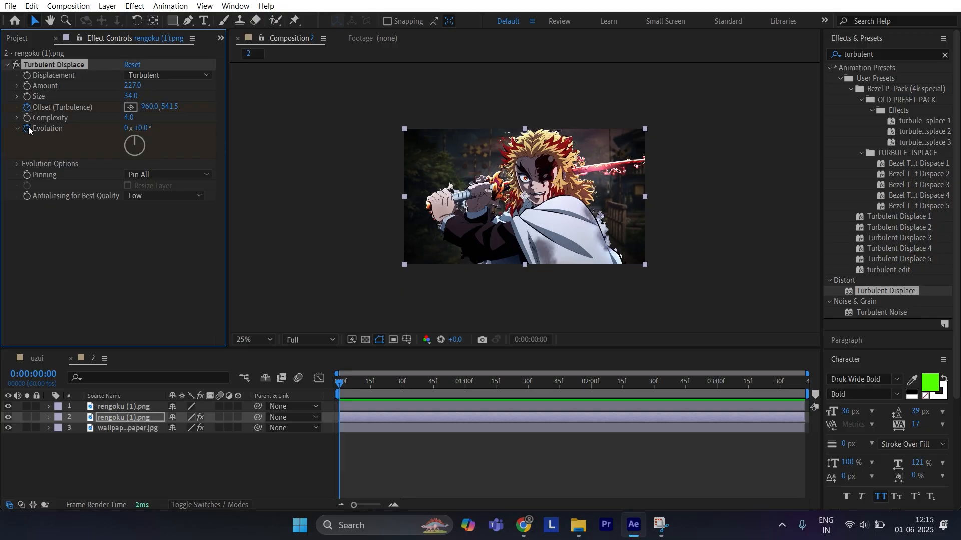
# Step: Apply Turbulent Displace to layer 2 with Amount 227, Size 34, Complexity 4
pyautogui.click(796, 374)
pyautogui.write('tritone')
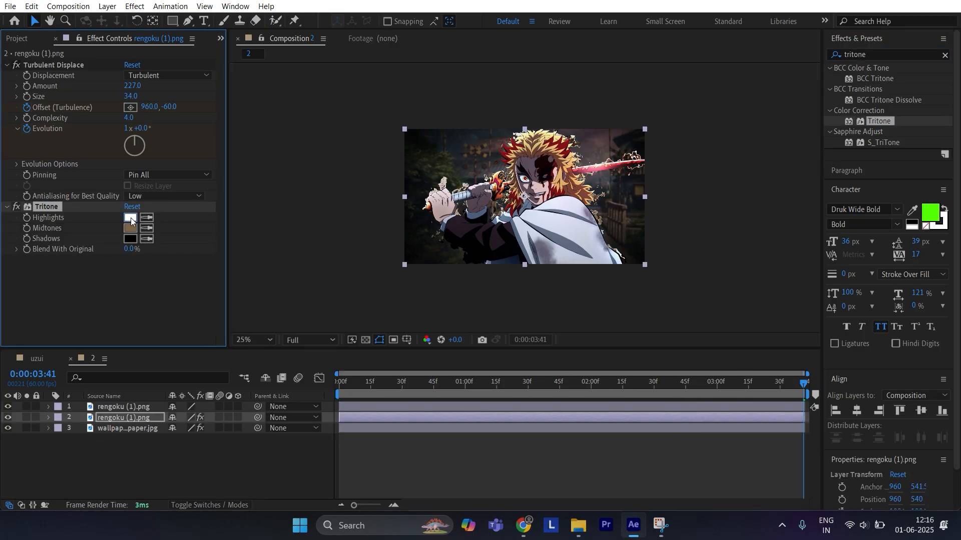
# Step: Set Tritone highlights to red and pick a warm orange midtone colour
pyautogui.click(129, 218)
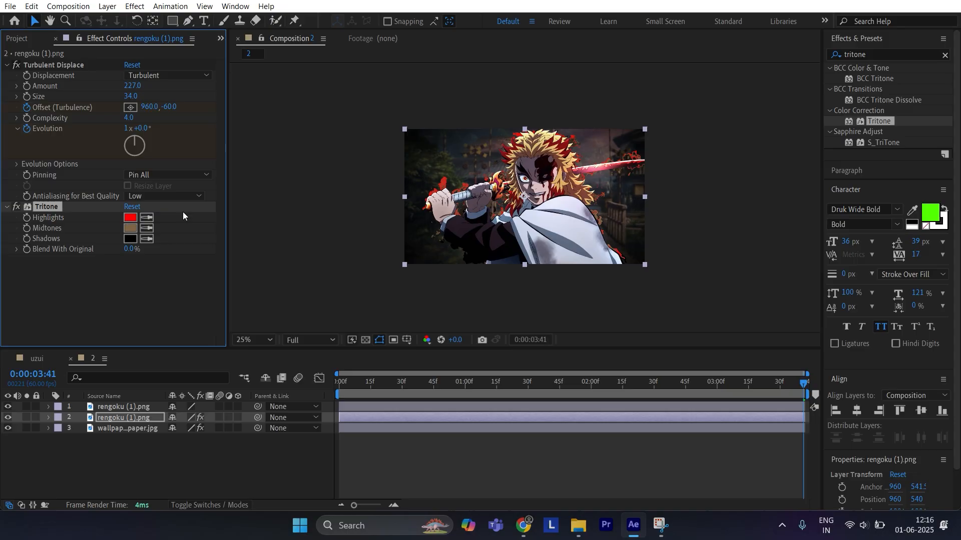
pyautogui.click(130, 228)
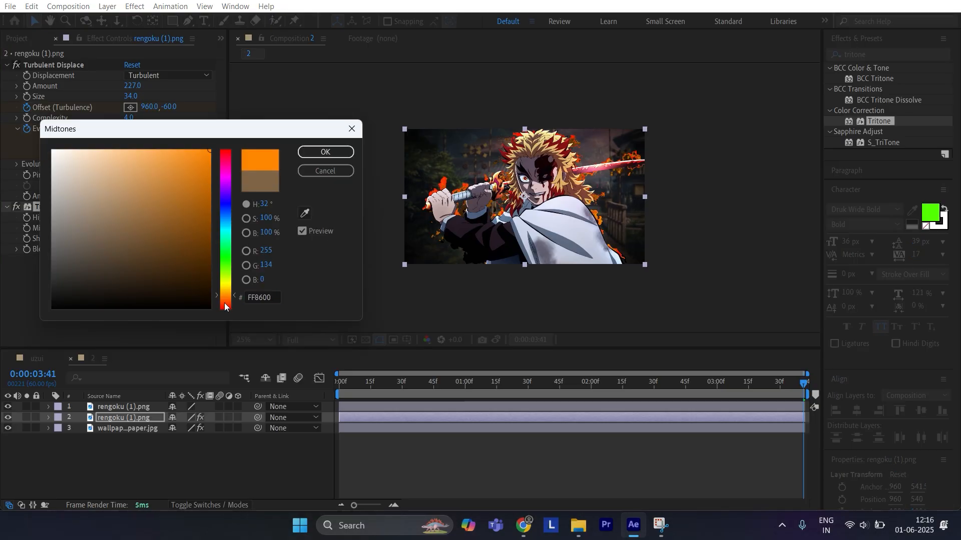
pyautogui.click(325, 151)
pyautogui.write('deep glow')
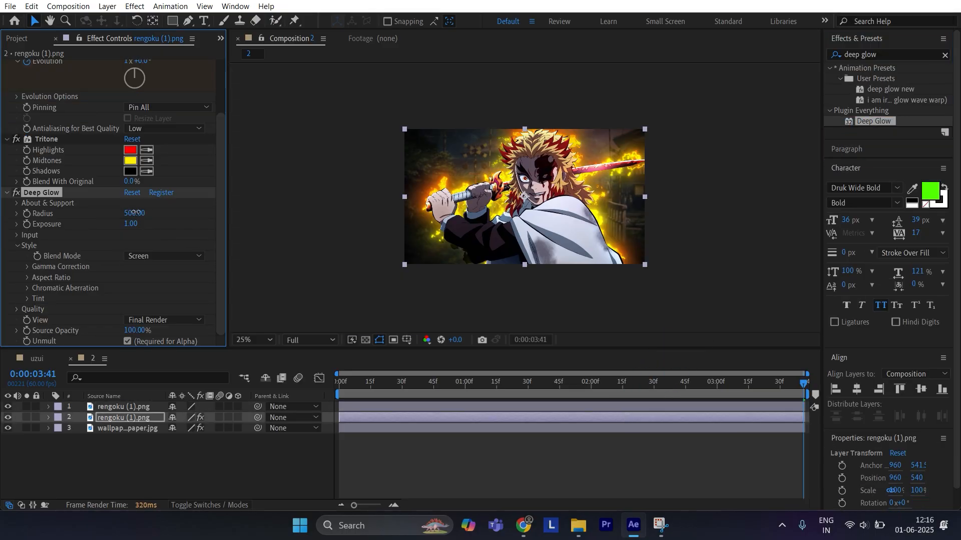
# Step: Set Deep Glow radius to 250 and expand its Input threshold settings
pyautogui.tripleClick(134, 224)
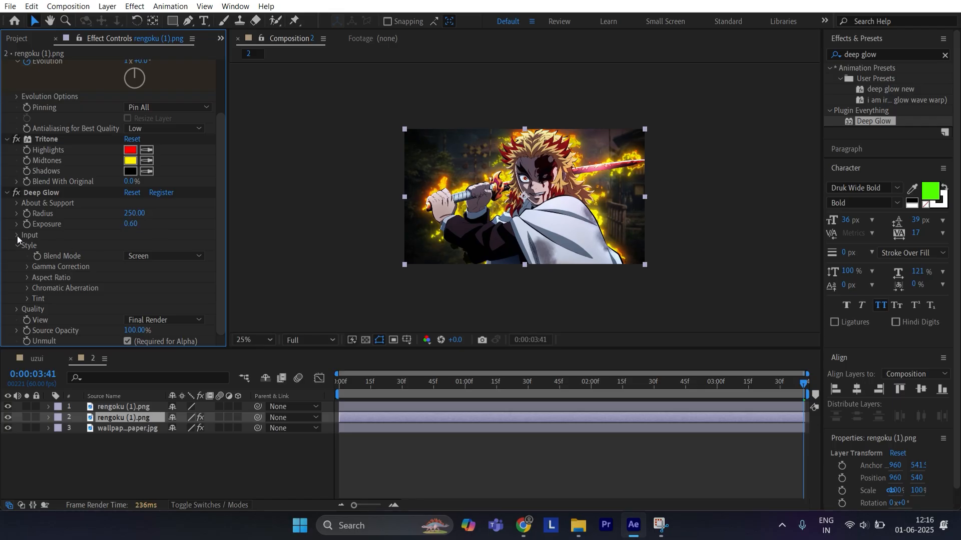
pyautogui.click(17, 235)
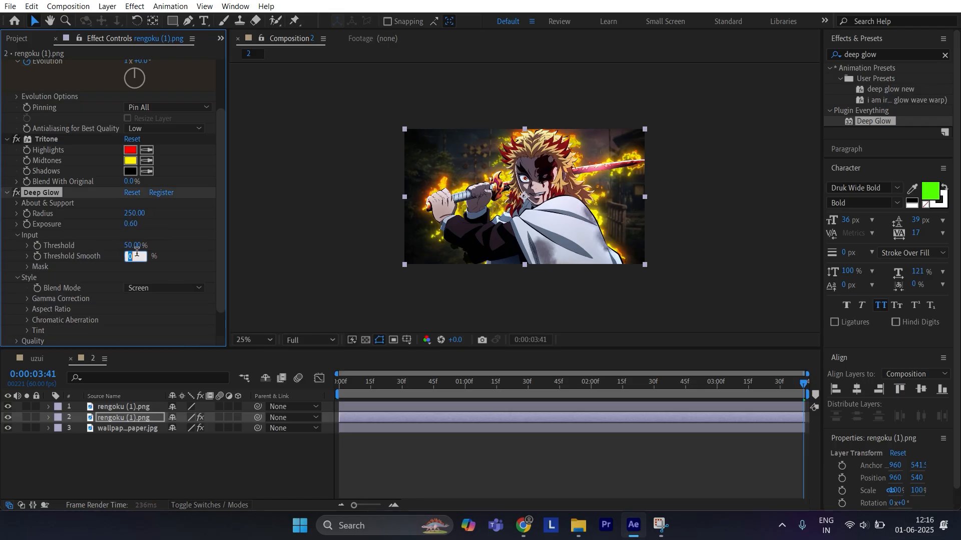